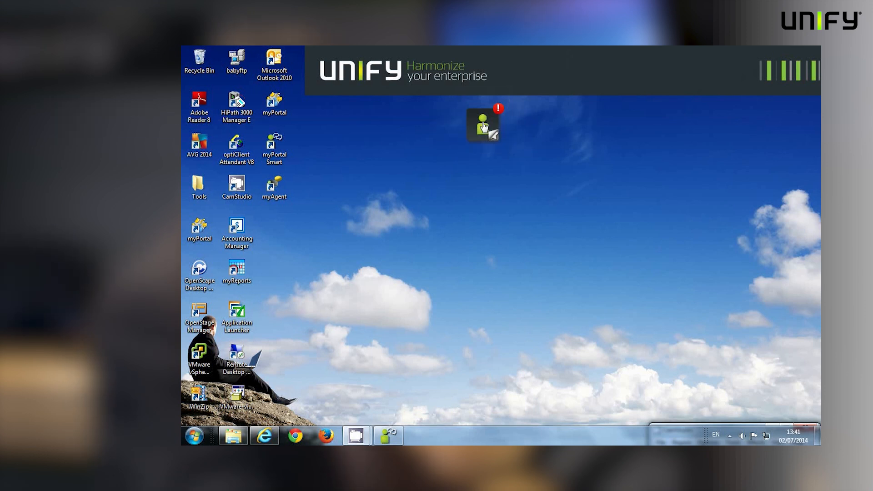
mouse_move(482, 125)
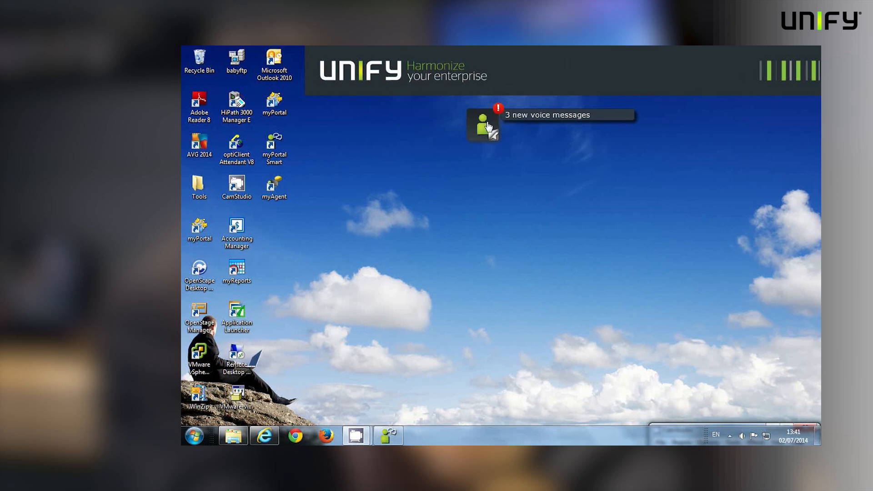
Open the compact UC Smart client from the '3 new voice messages' desktop notification.
click(482, 125)
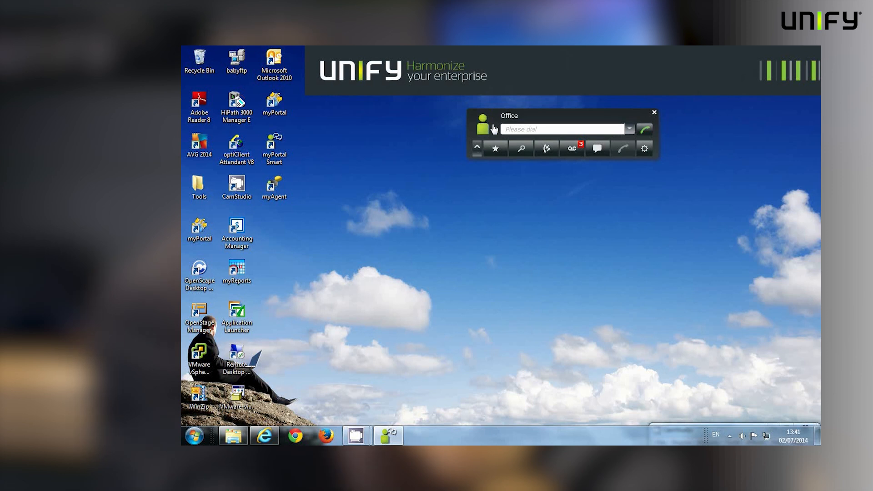
click(562, 128)
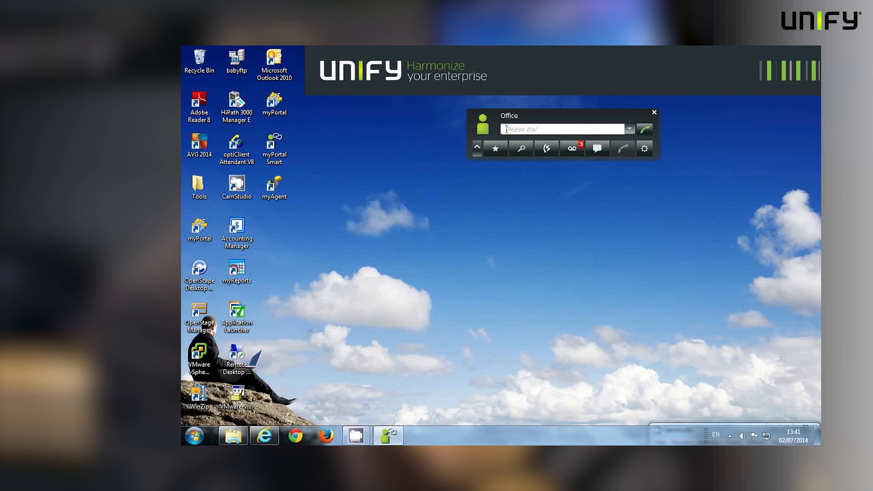
click(562, 129)
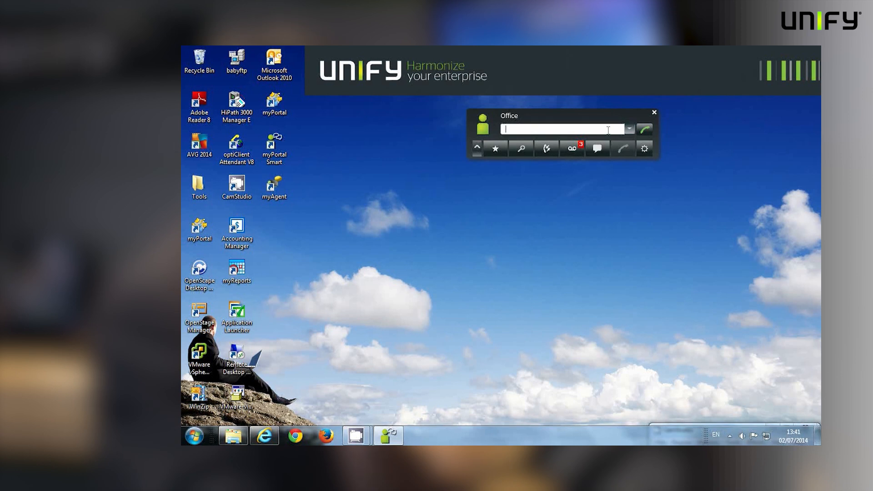
mouse_move(644, 129)
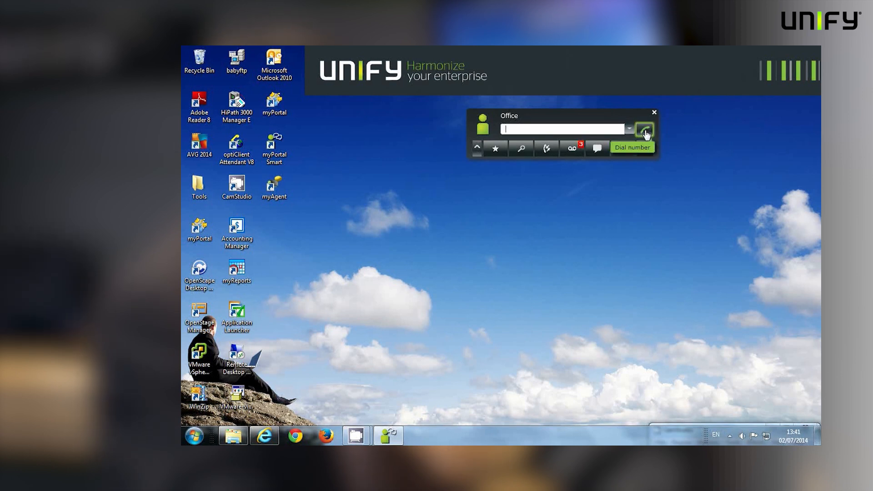
click(494, 147)
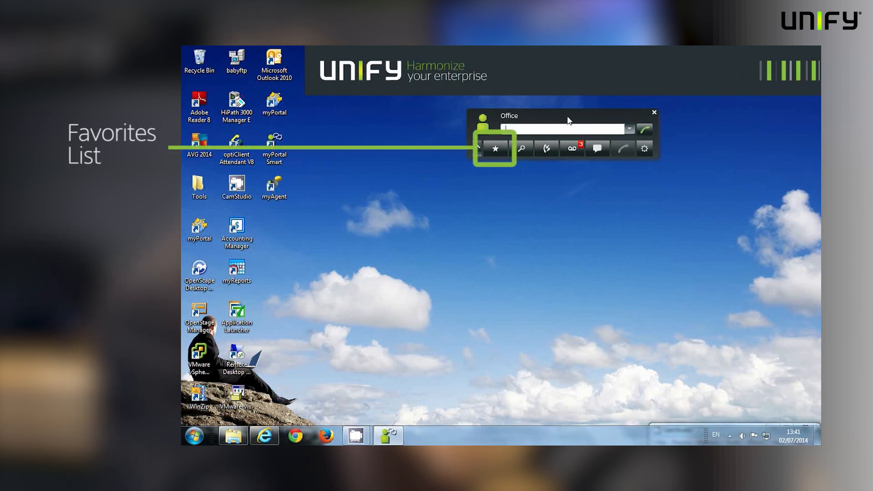
mouse_move(567, 121)
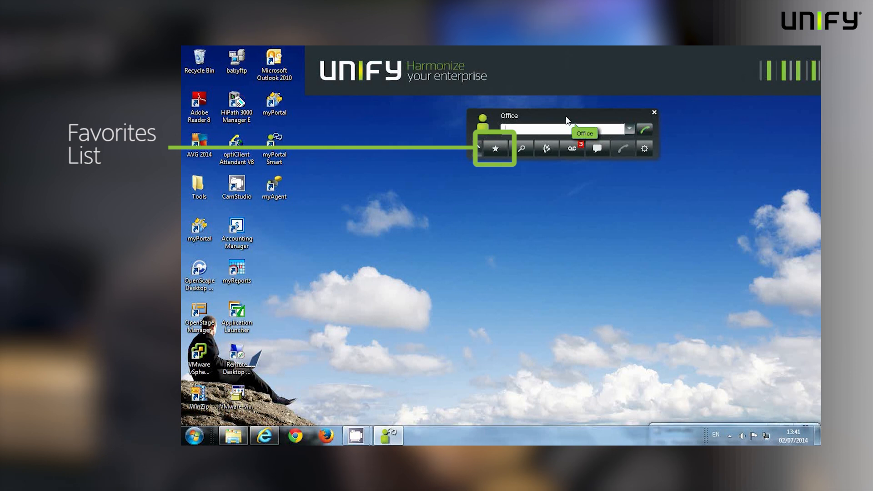
mouse_move(494, 149)
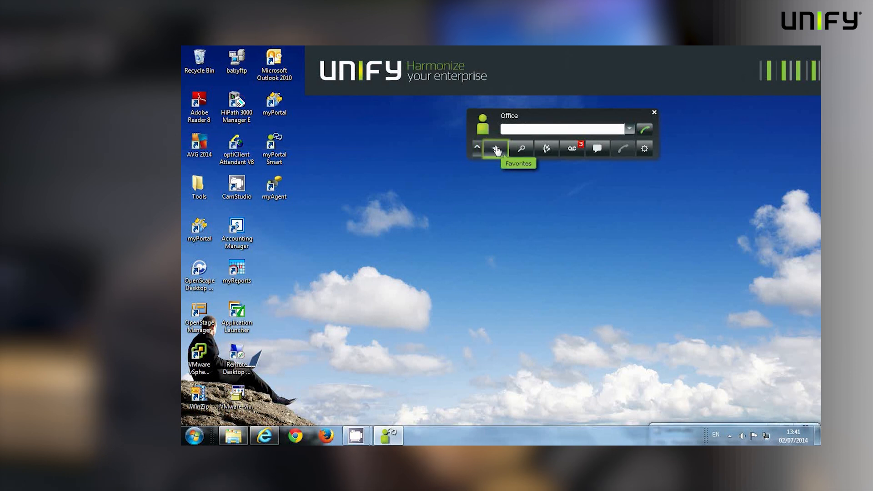
click(496, 148)
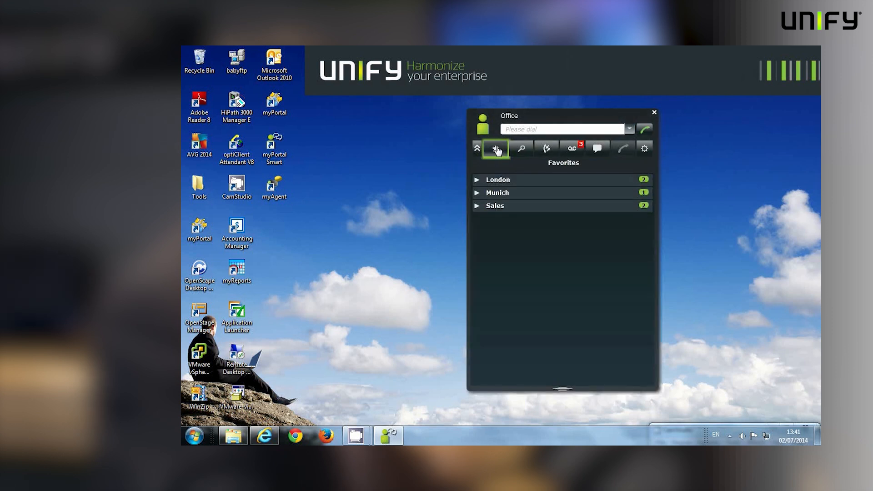
click(497, 179)
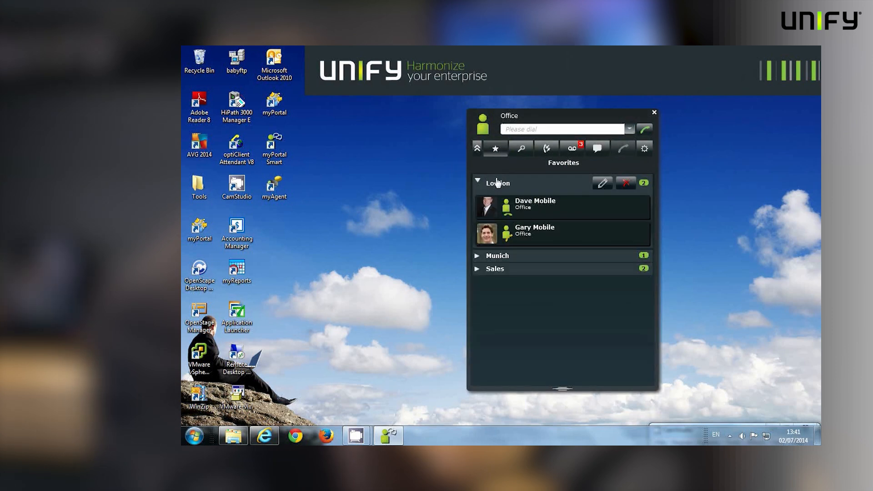
click(477, 256)
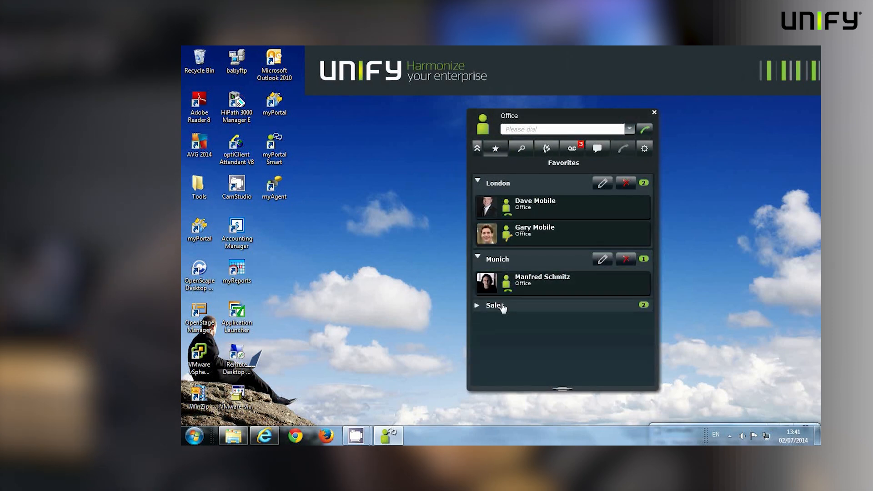
click(494, 306)
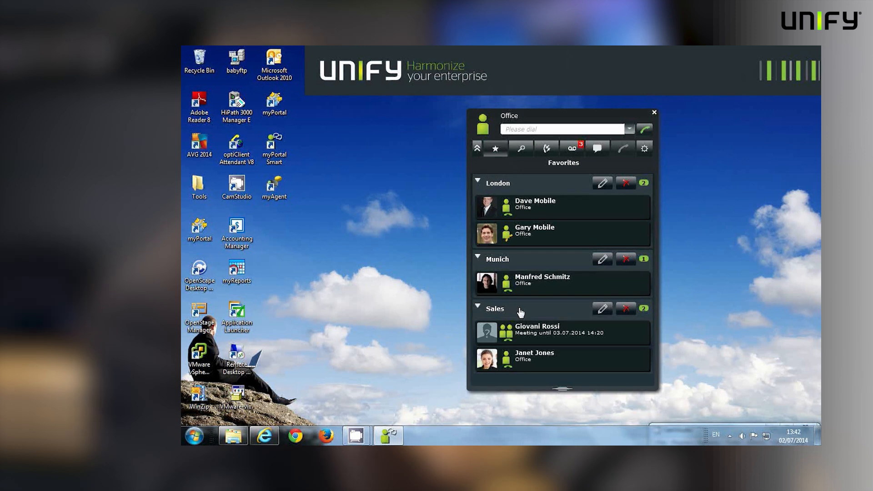
click(556, 206)
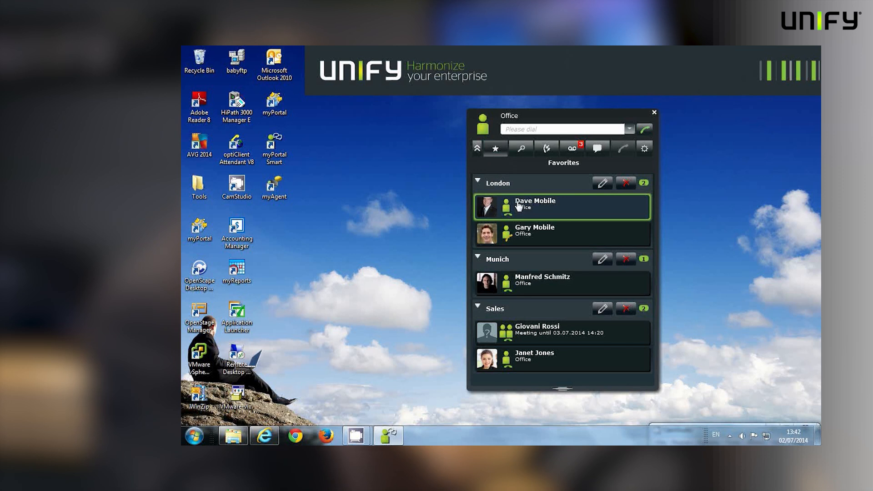
mouse_move(506, 207)
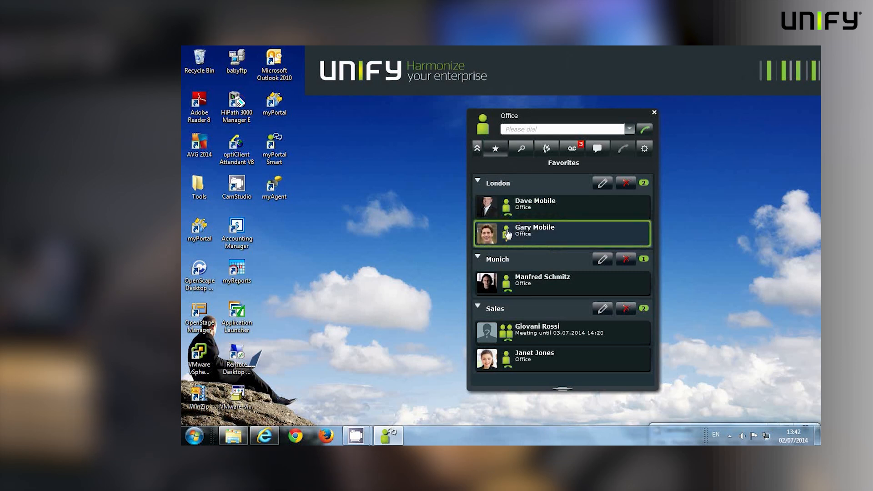
mouse_move(509, 243)
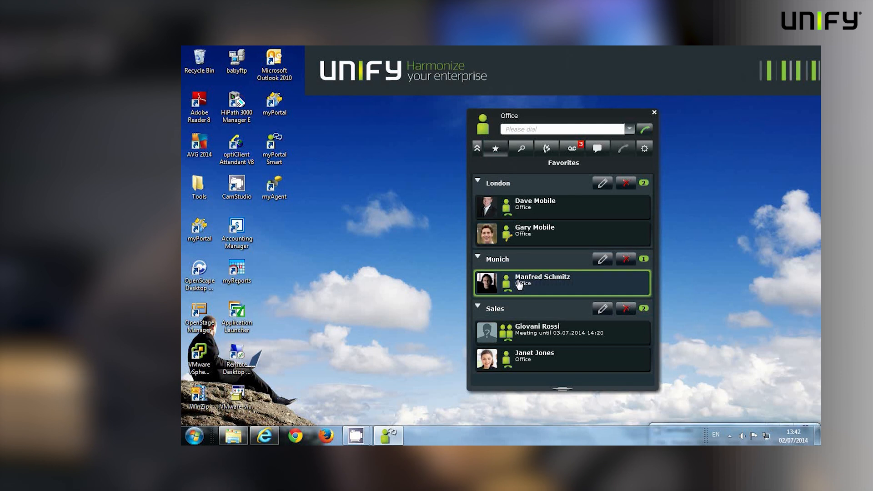
click(542, 280)
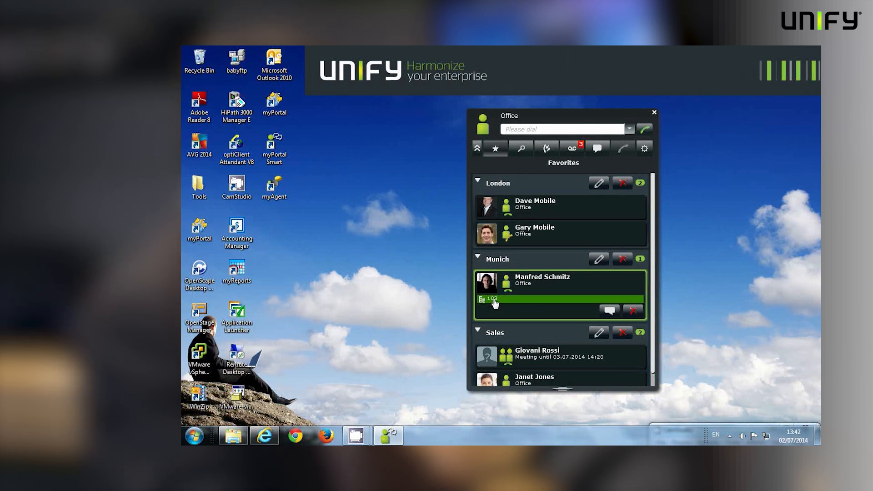
click(492, 299)
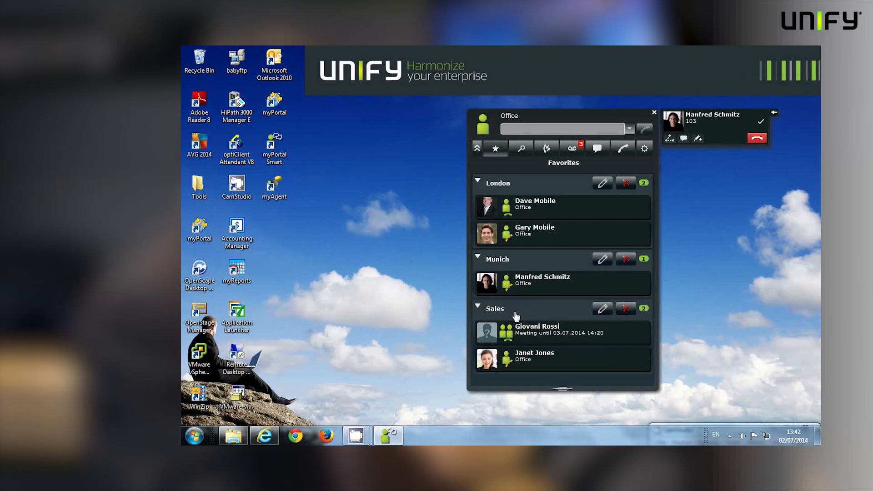
click(559, 333)
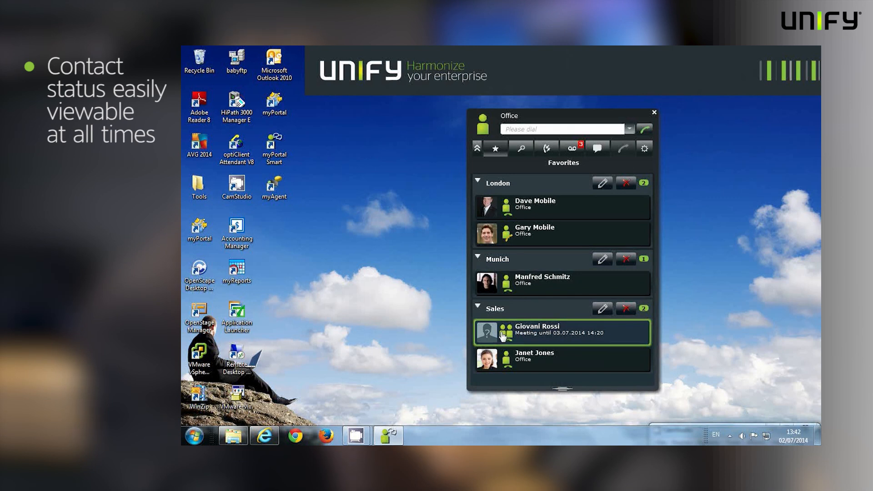
mouse_move(504, 336)
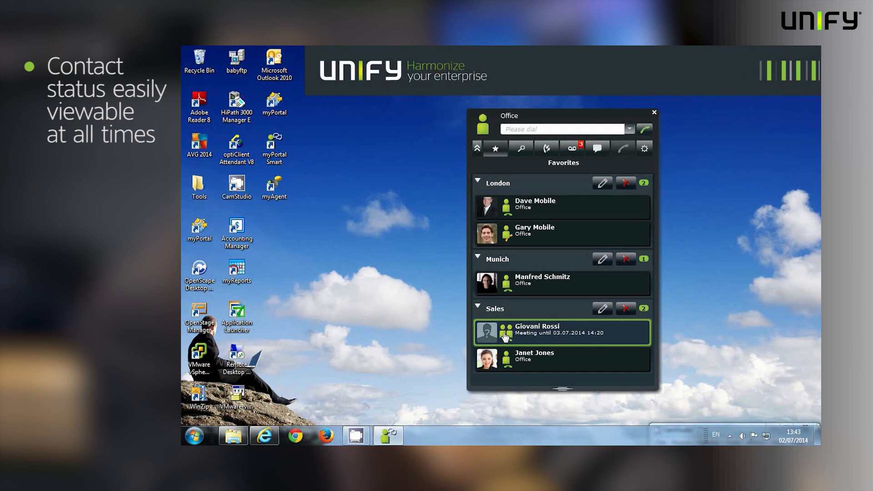
mouse_move(520, 148)
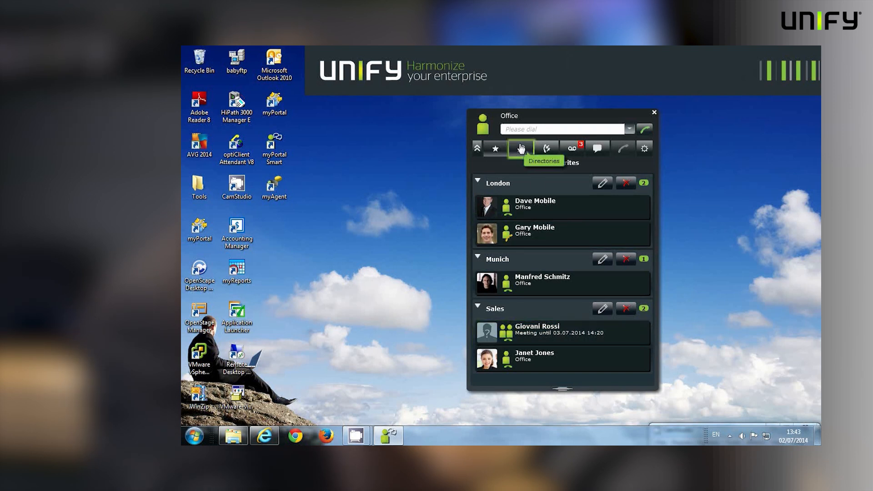
click(520, 149)
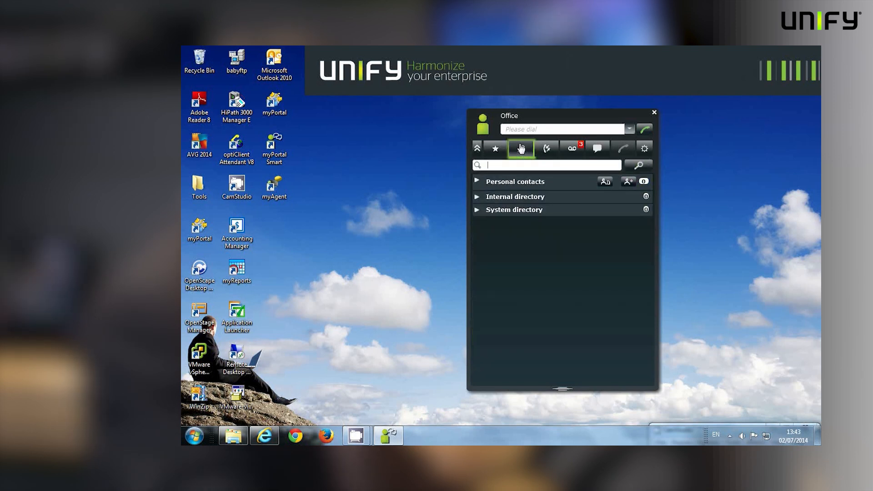
mouse_move(512, 199)
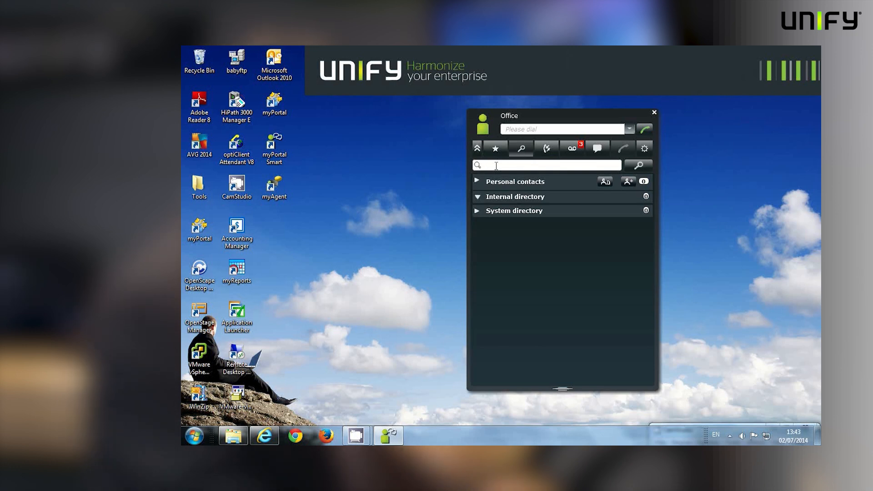
text(man)
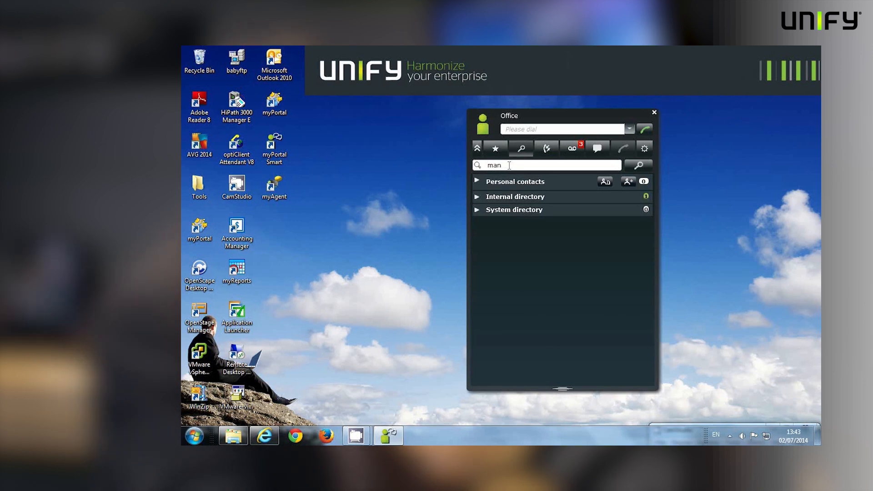
click(514, 196)
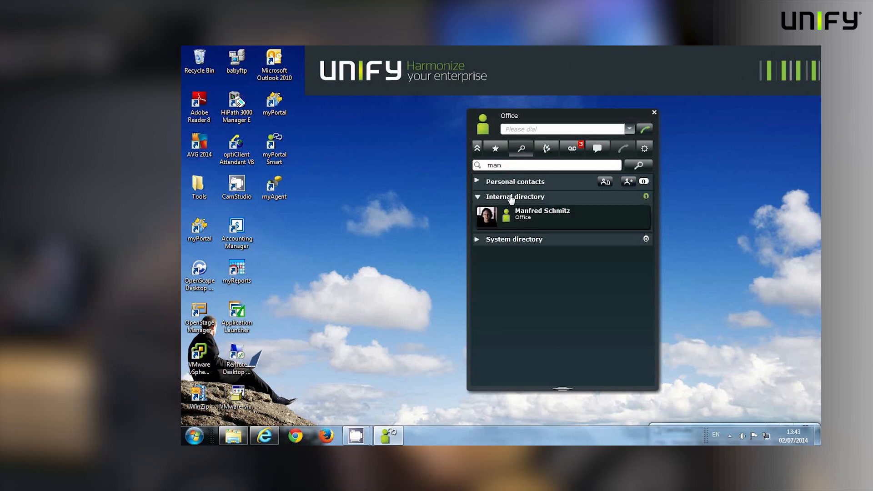
click(556, 217)
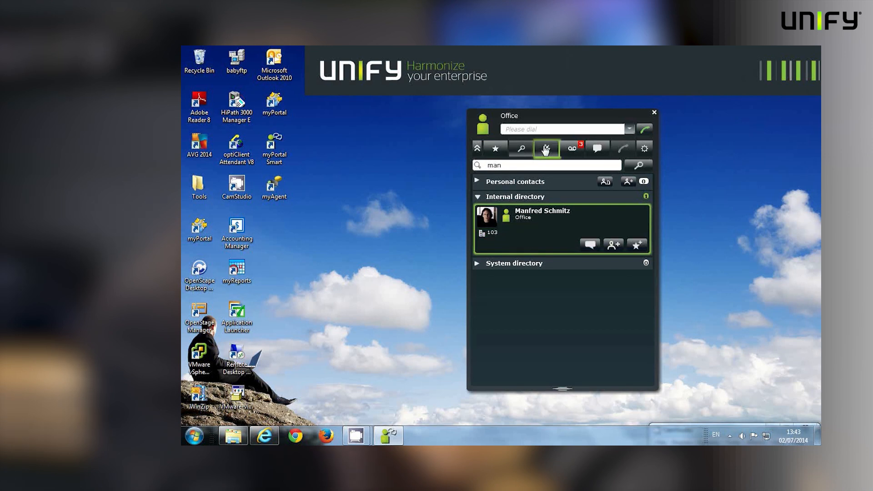
click(544, 148)
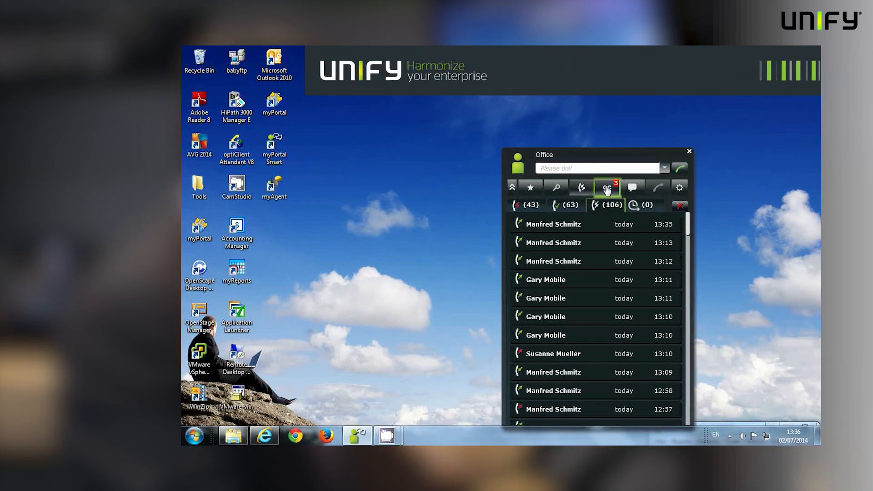
mouse_move(606, 188)
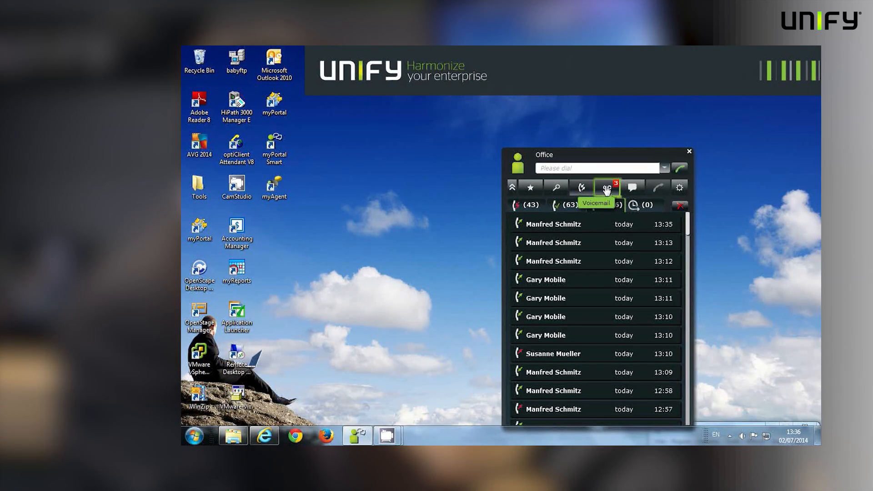
click(606, 186)
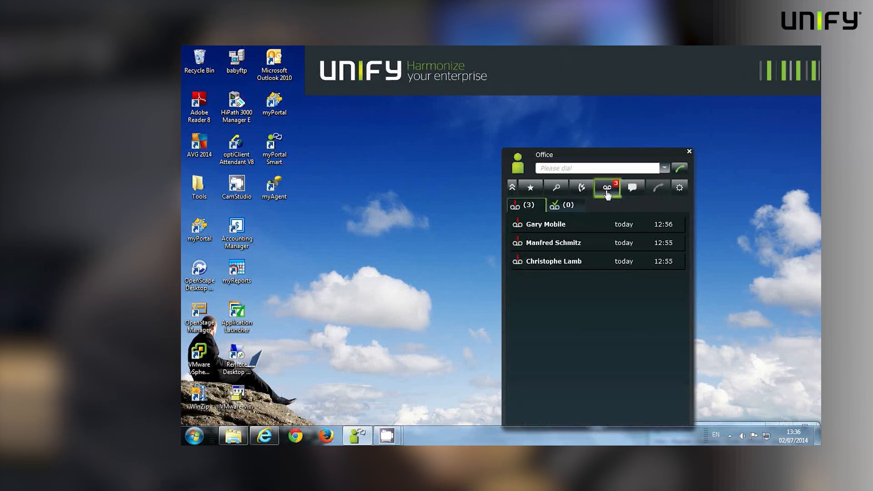
click(544, 223)
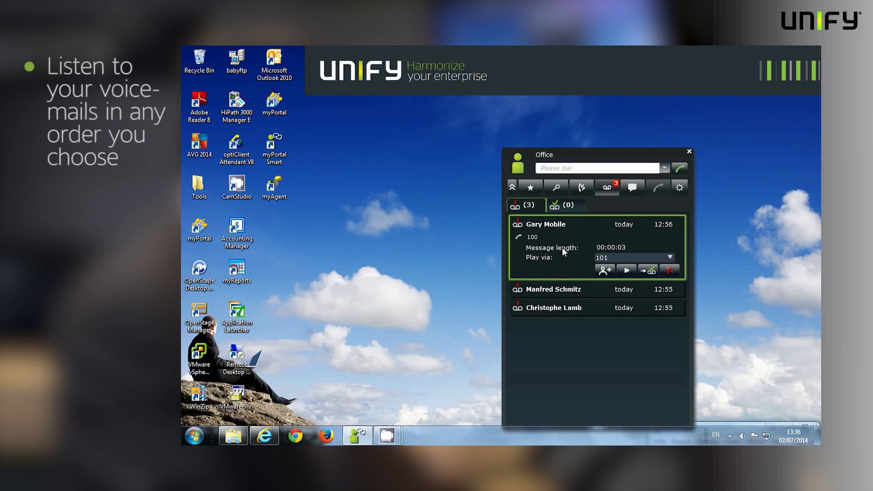
click(531, 237)
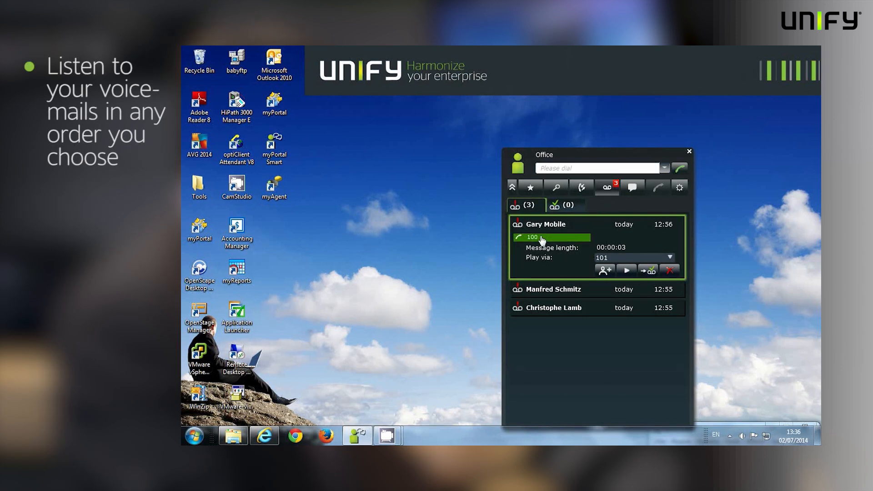
click(553, 289)
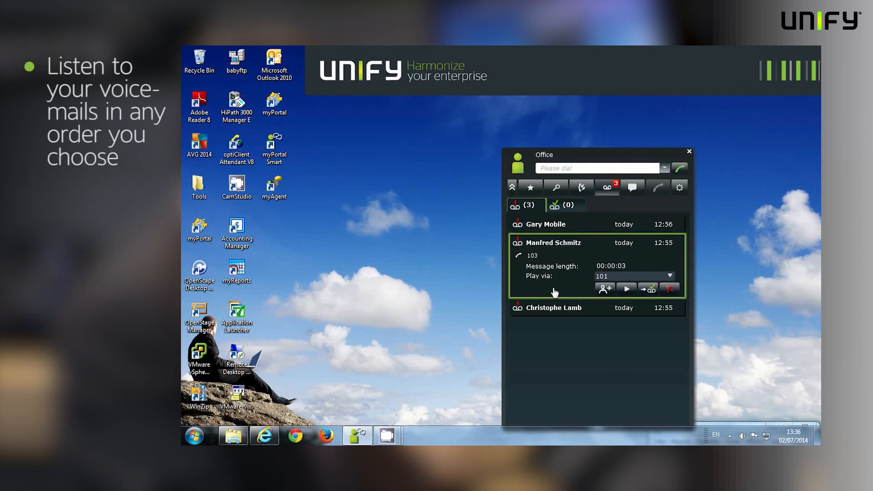
click(553, 307)
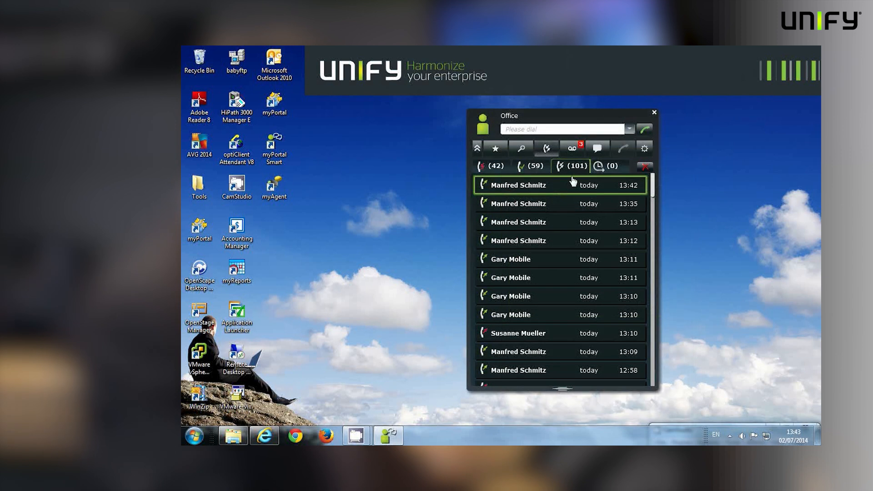
click(596, 148)
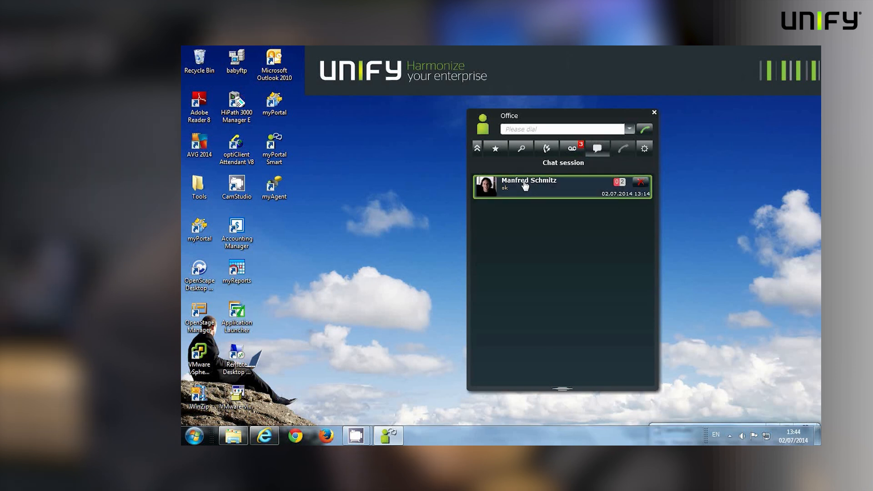
click(559, 186)
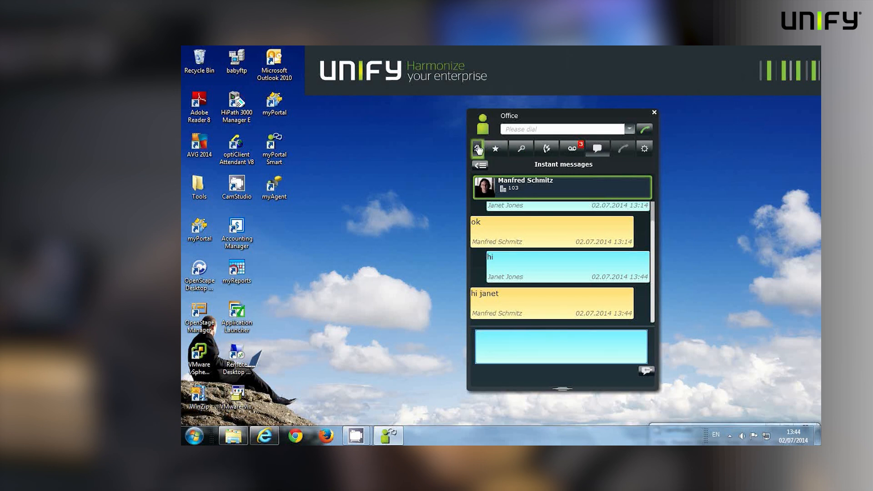
click(478, 148)
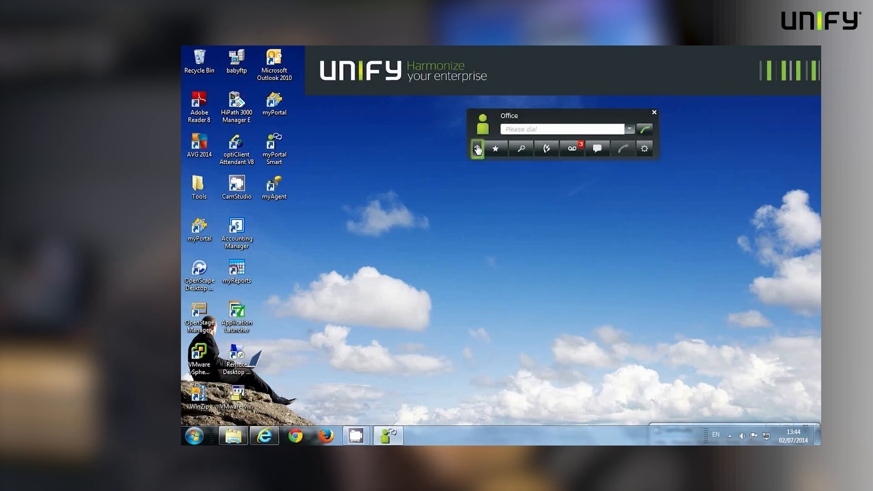